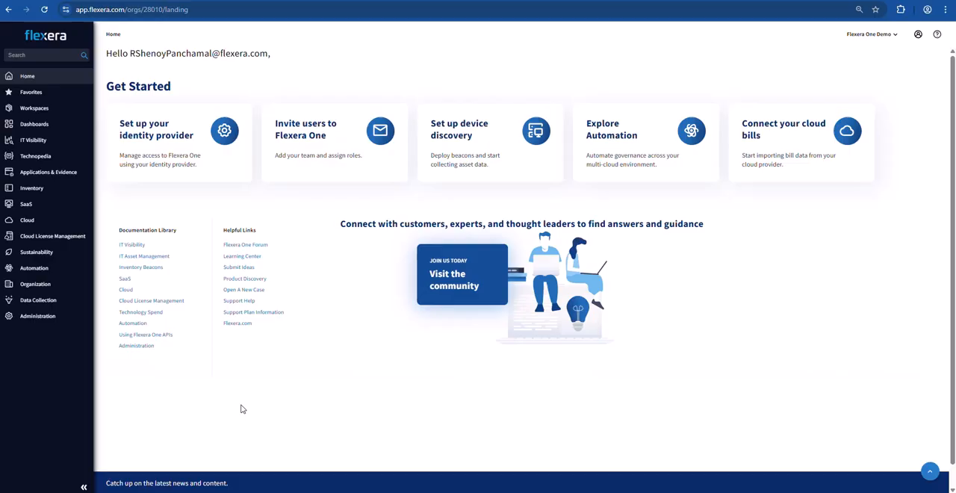
mouse_move(199, 387)
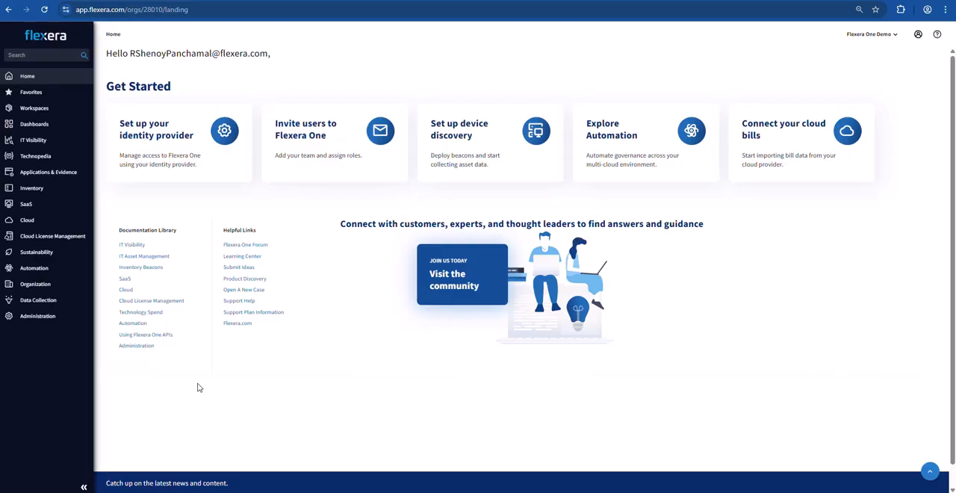
mouse_move(84, 267)
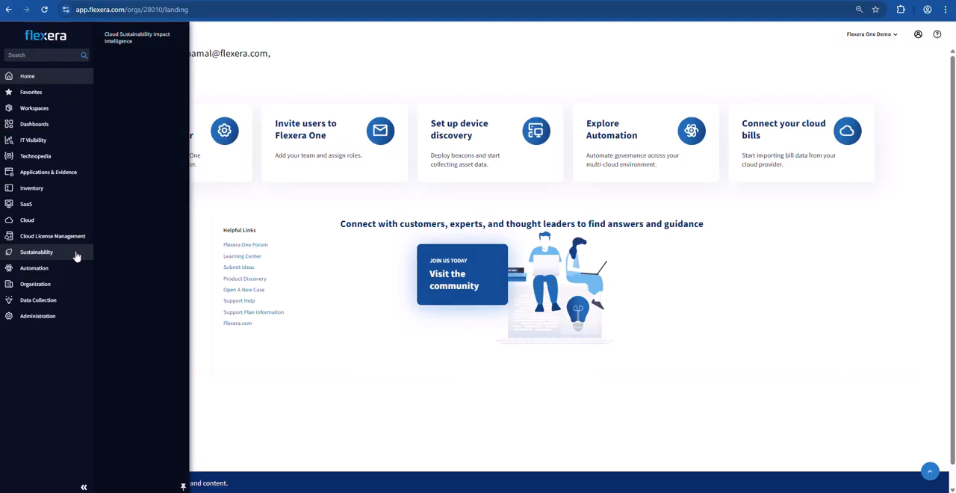
mouse_move(149, 74)
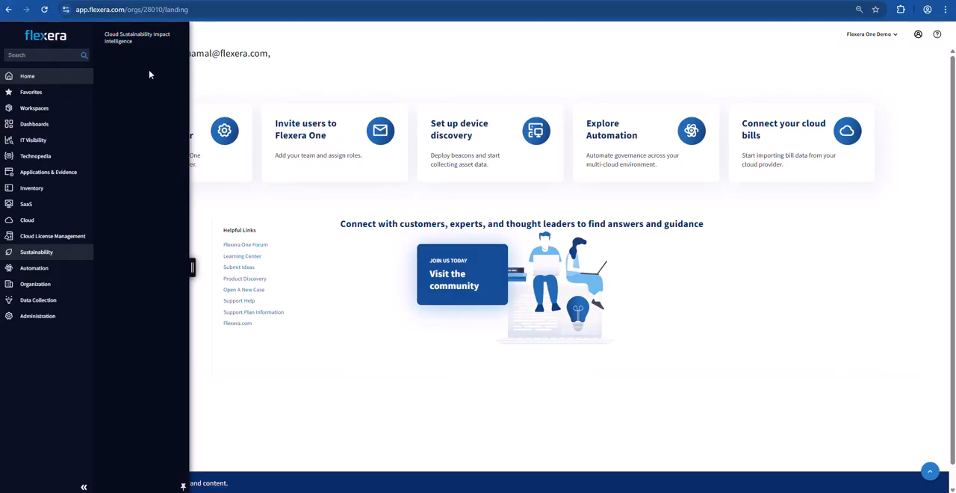
Open Cloud Sustainability Impact Intelligence from the Sustainability menu.
click(136, 37)
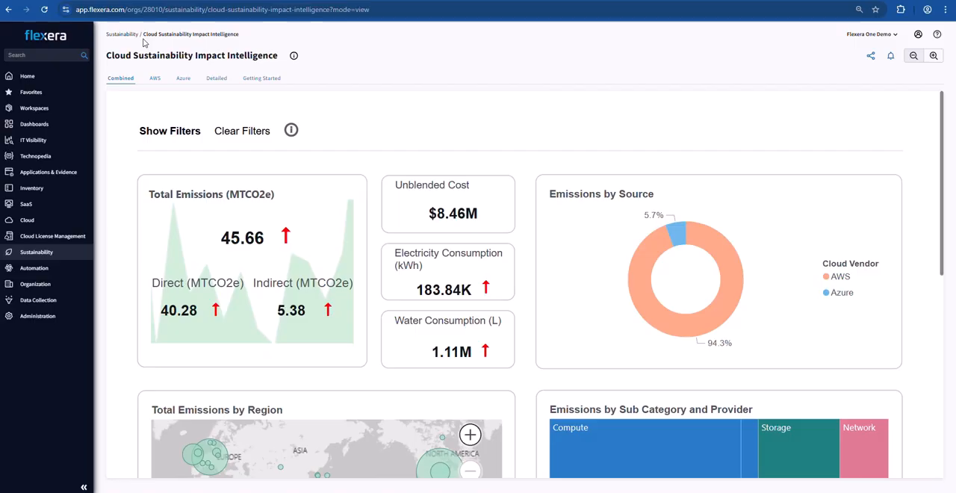
mouse_move(151, 71)
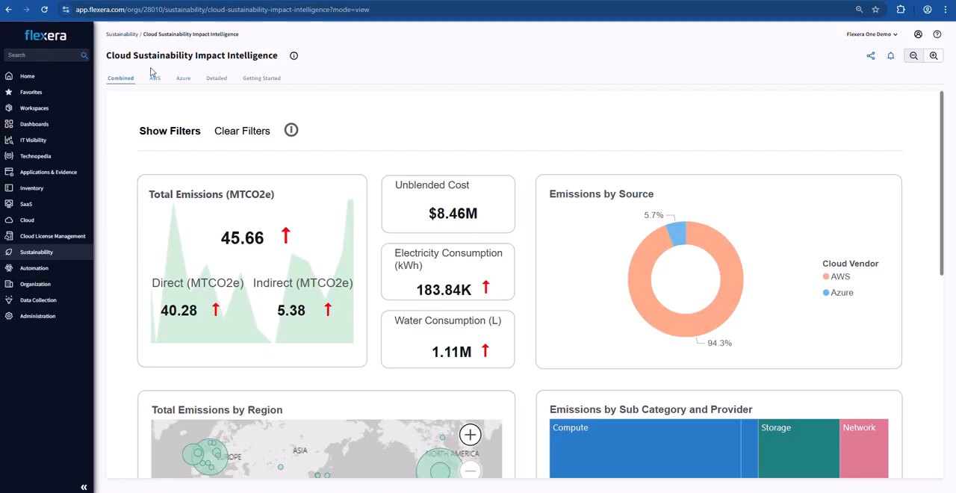
mouse_move(168, 87)
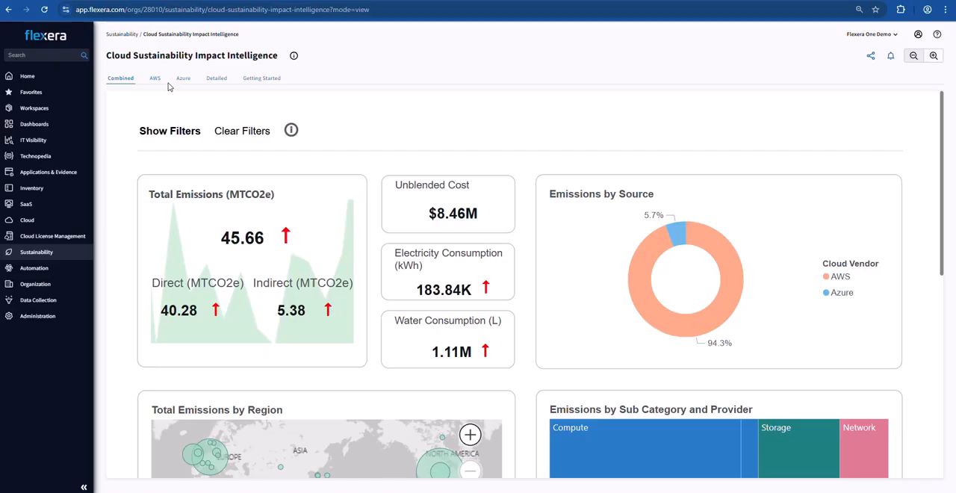
mouse_move(183, 86)
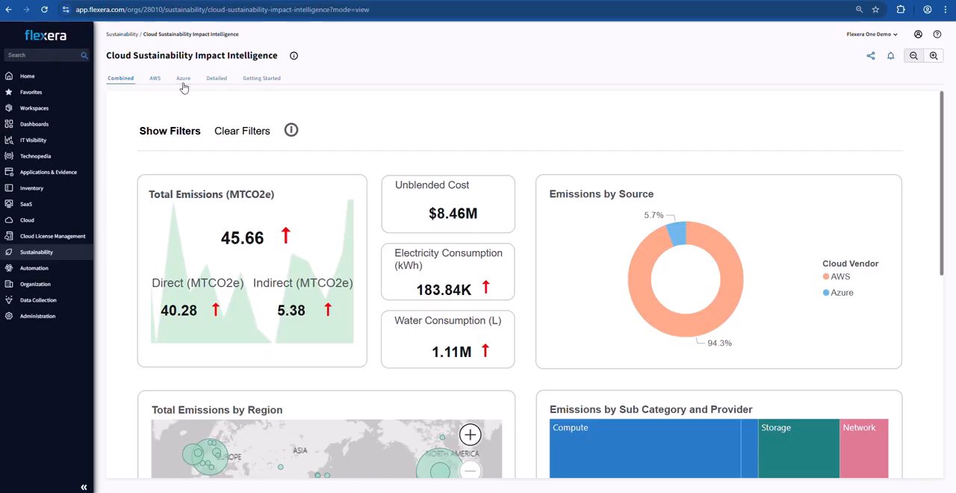
mouse_move(127, 88)
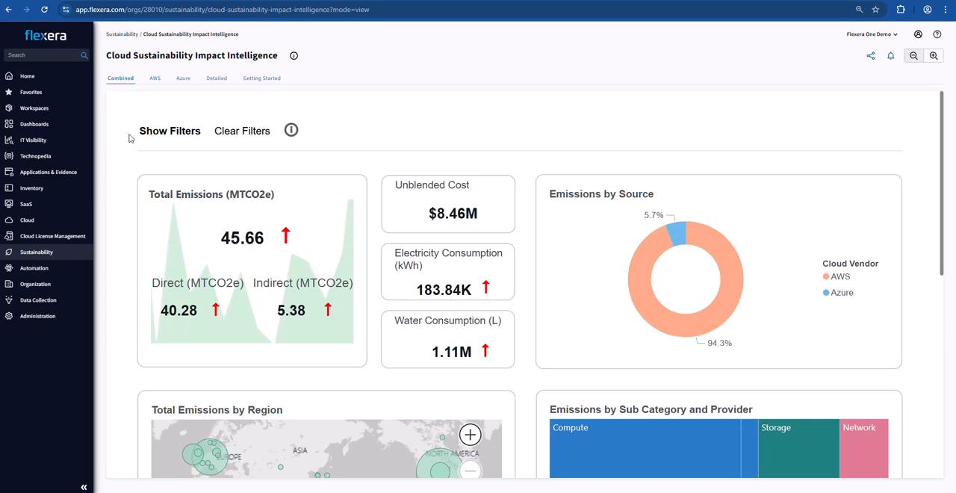
click(170, 130)
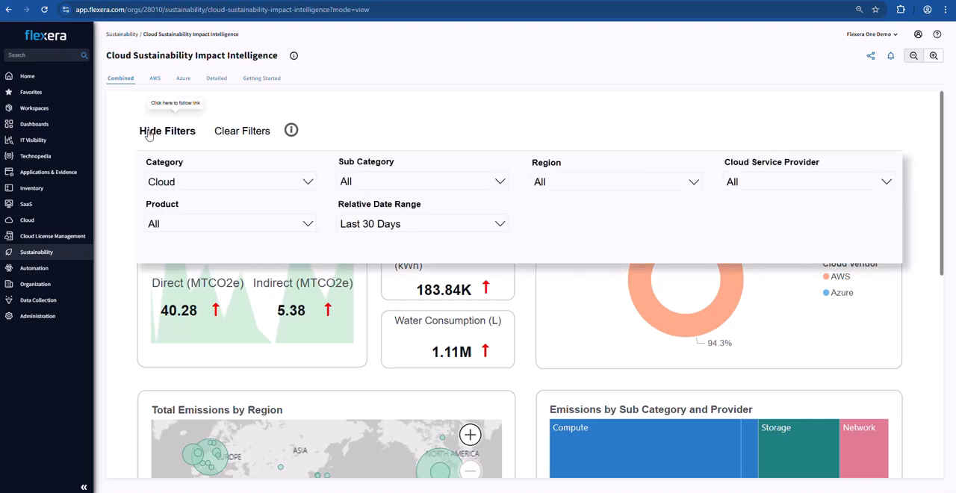
click(168, 131)
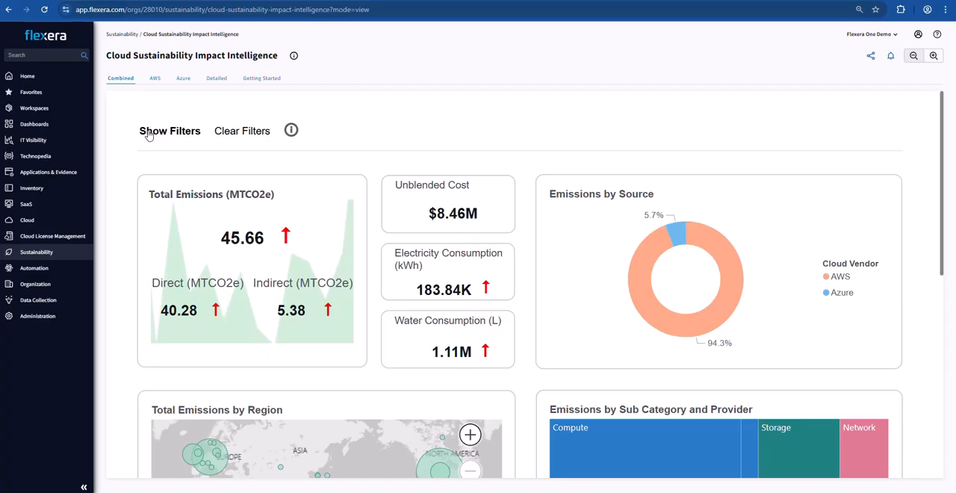
mouse_move(120, 159)
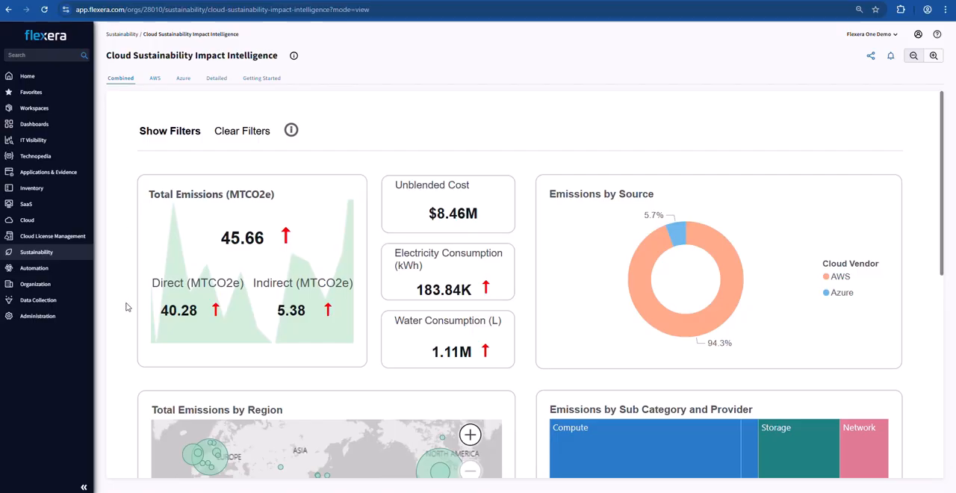
scroll(down, 3)
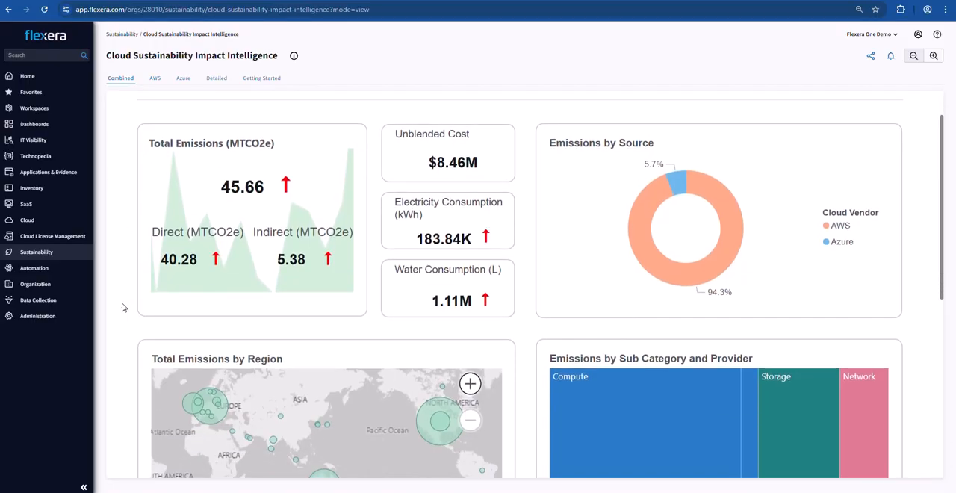
scroll(down, 3)
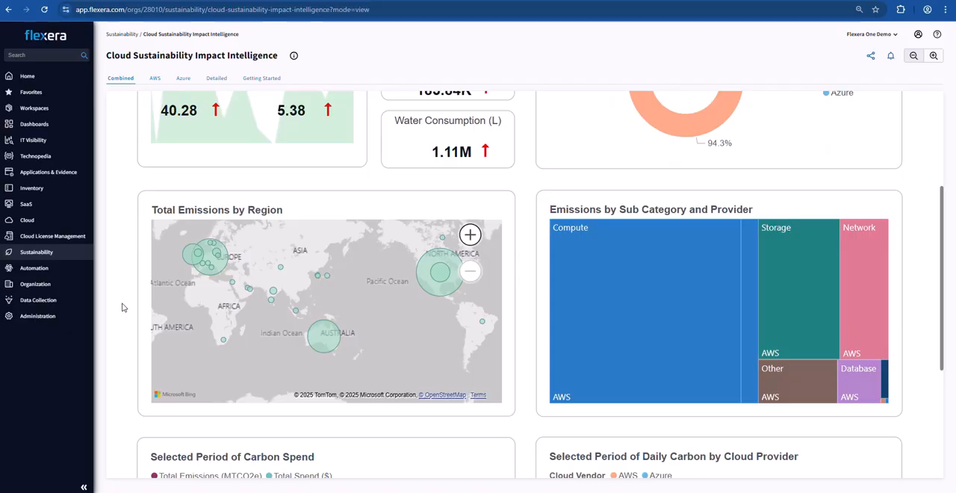
scroll(down, 3)
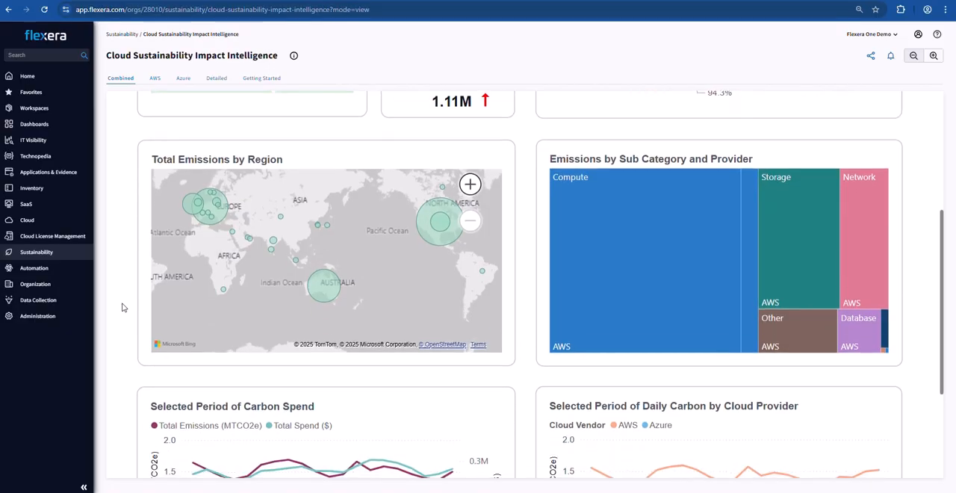
scroll(down, 3)
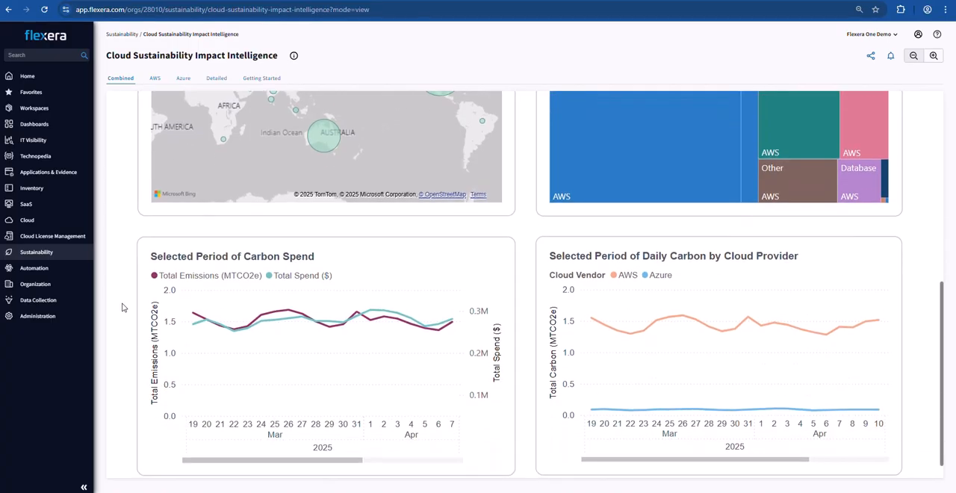
scroll(down, 3)
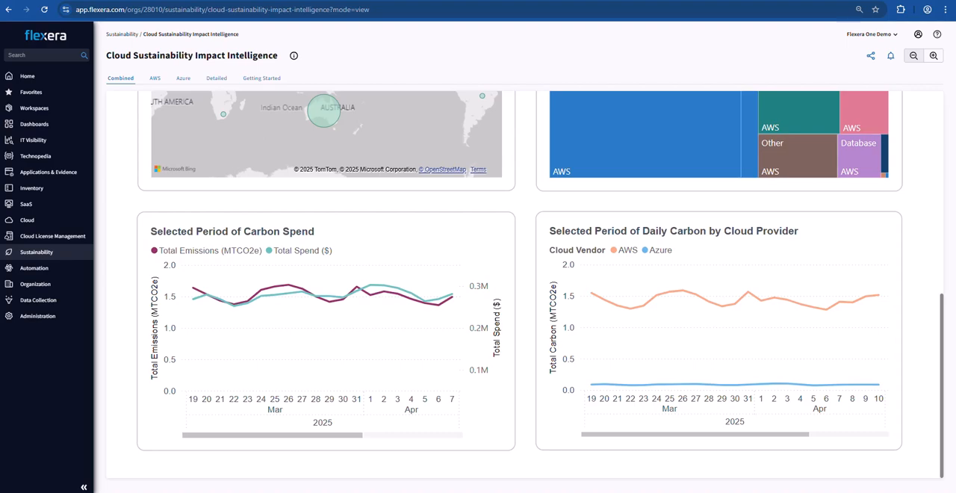
click(38, 315)
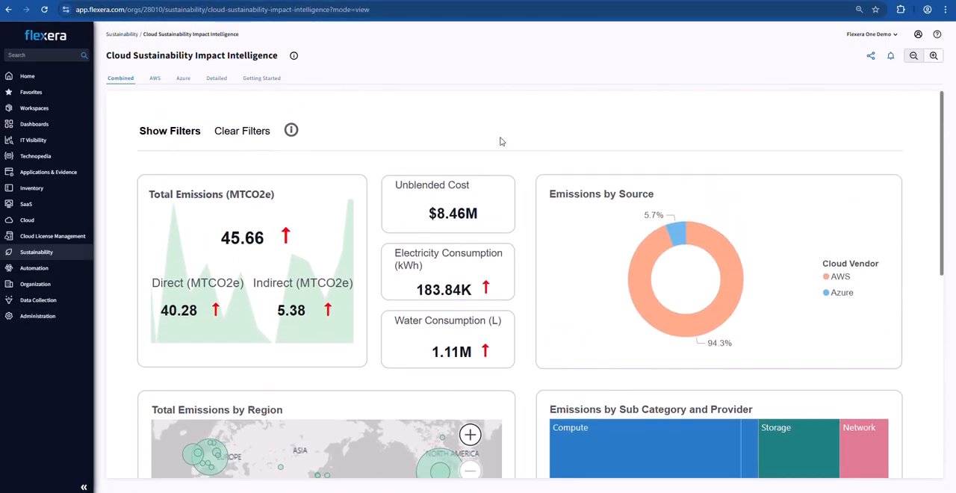
Switch to the Detailed tab showing Total Emissions by Source per resource.
click(216, 78)
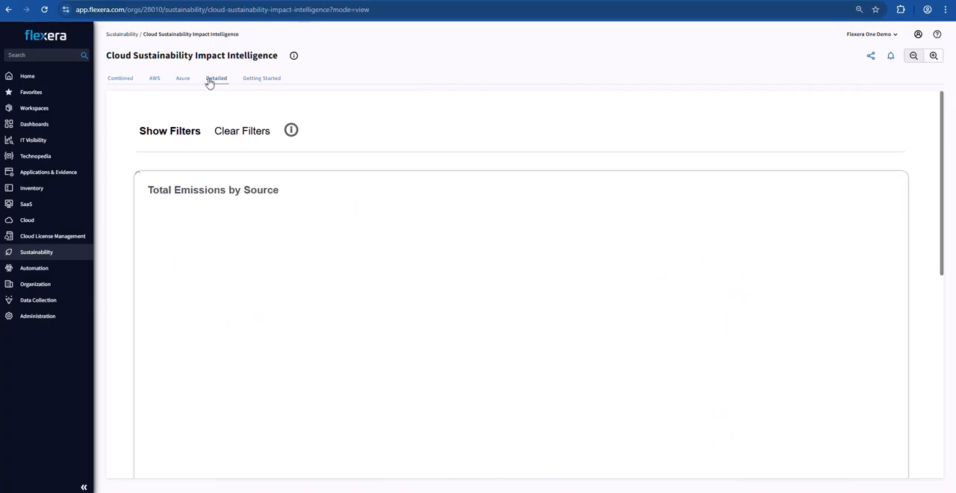
click(215, 77)
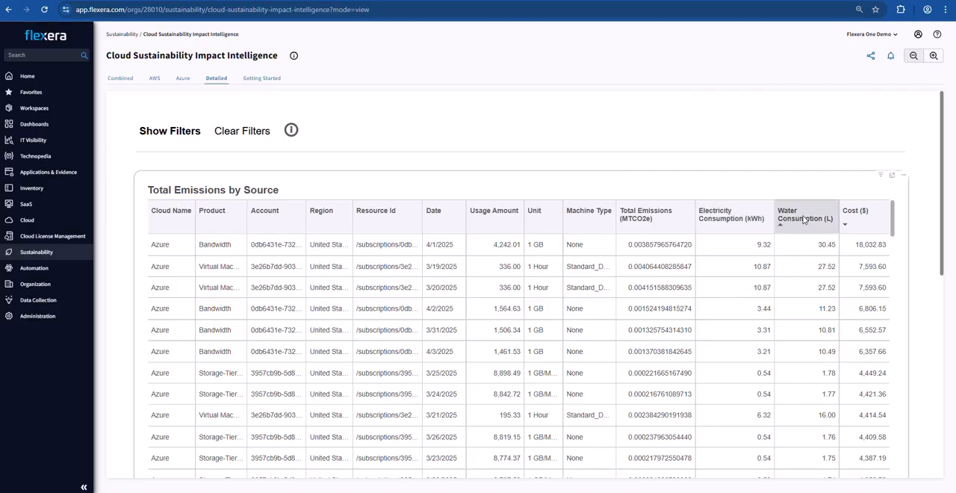
Scroll through the emissions table, then show its Export data and sort options.
scroll(down, 3)
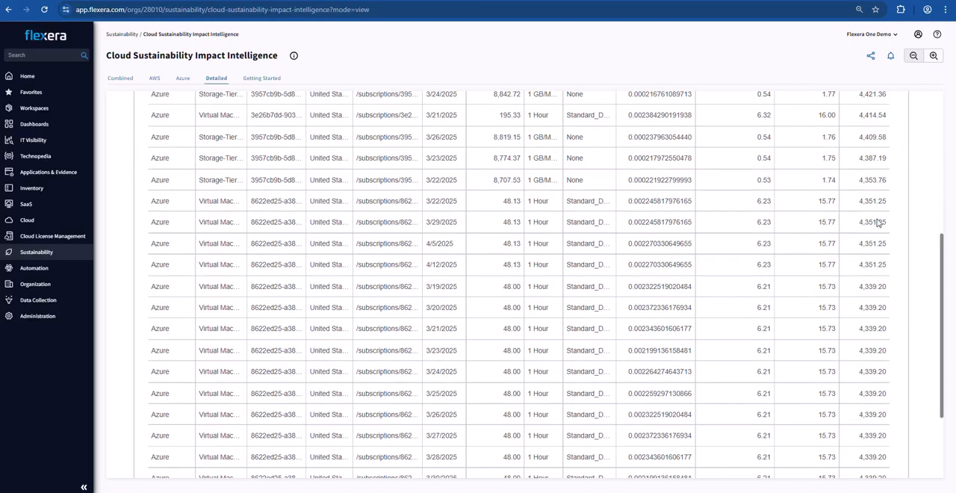
scroll(down, 3)
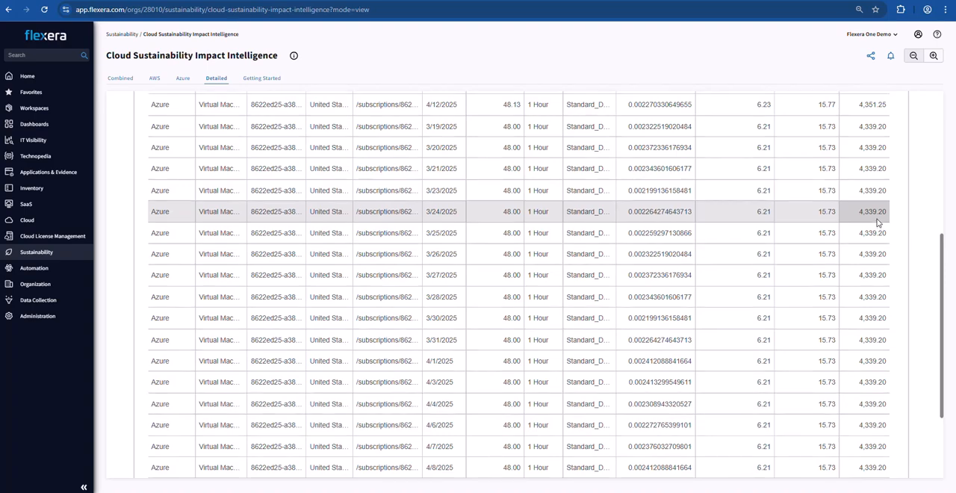
scroll(up, 3)
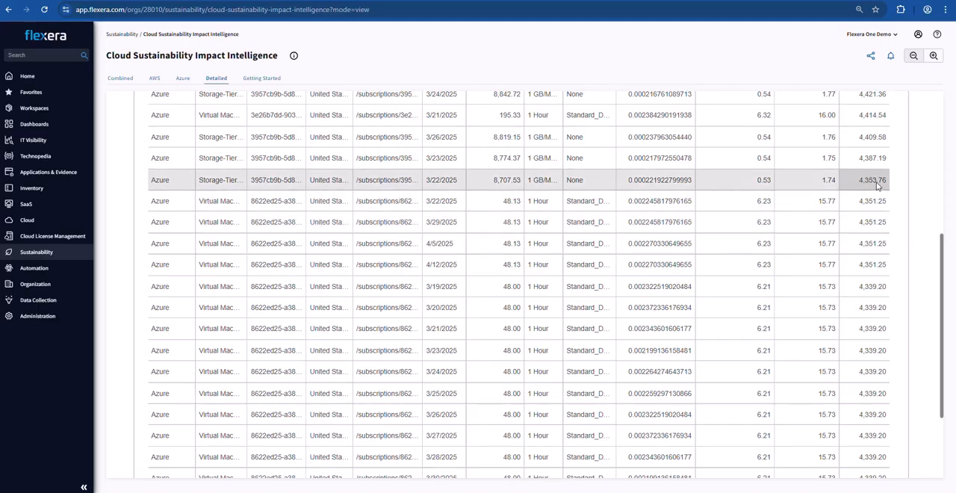
scroll(up, 3)
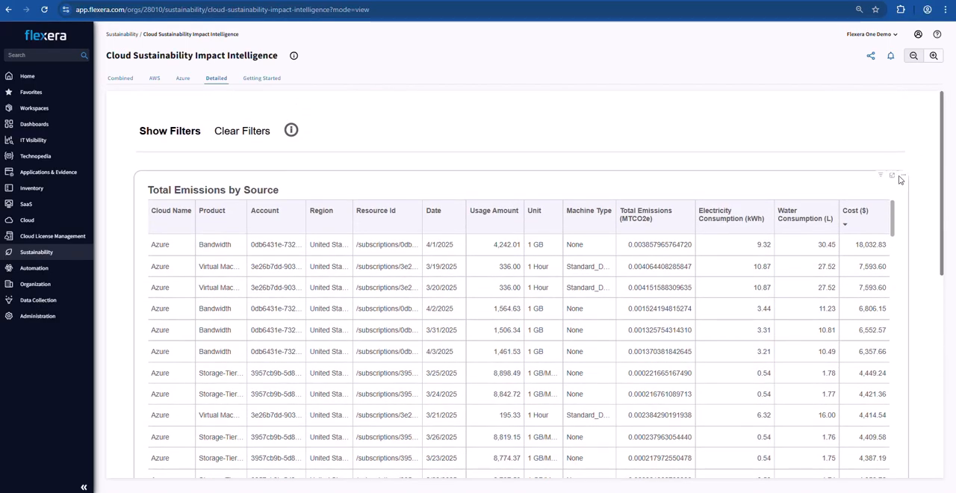
click(901, 175)
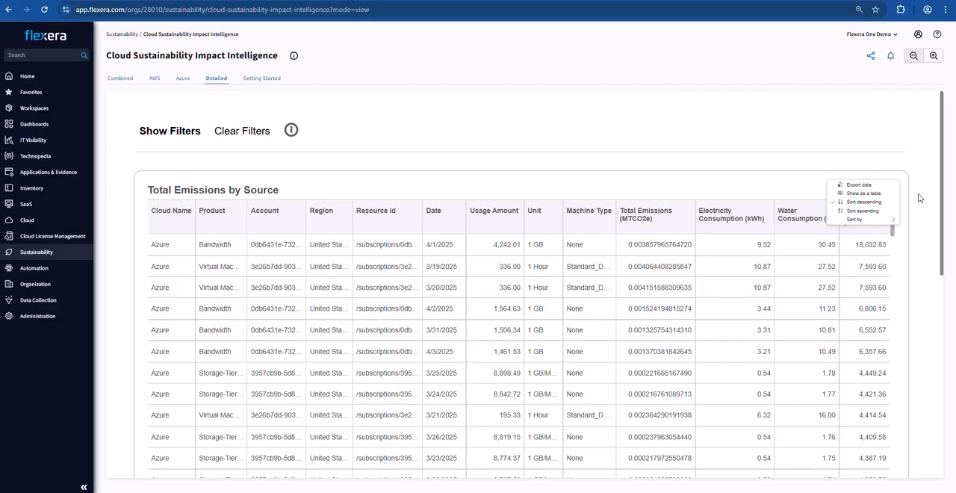